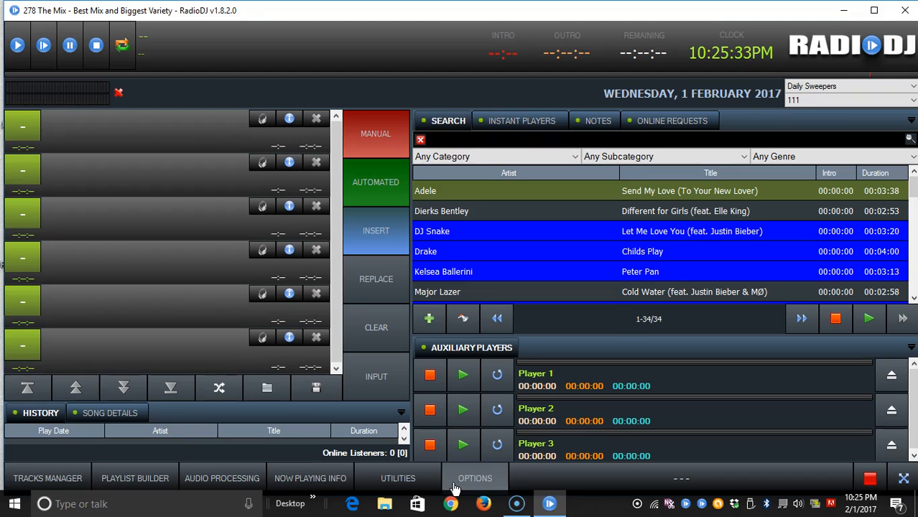
- Load adel1.mp3 into Track Import, showing Music, 2000s and Acapella defaults
{"action": "left_click", "coordinate": [475, 478]}
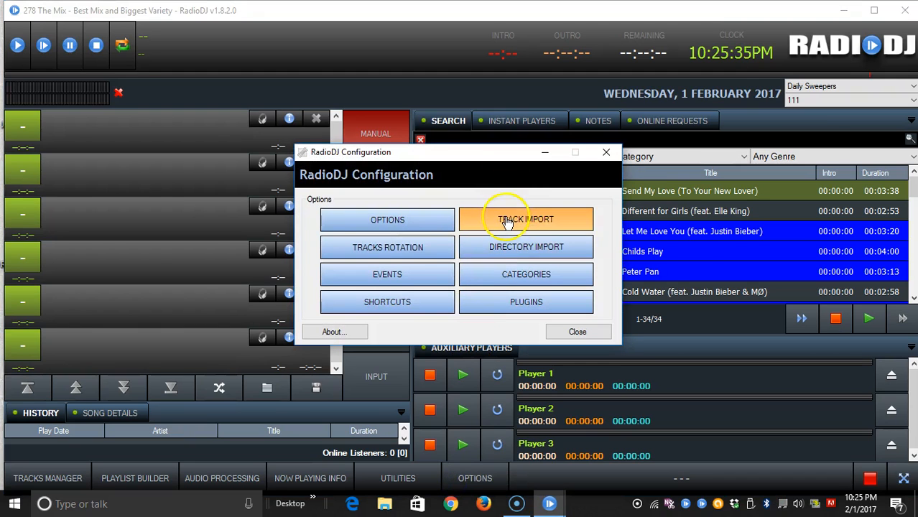
{"action": "left_click", "coordinate": [526, 219]}
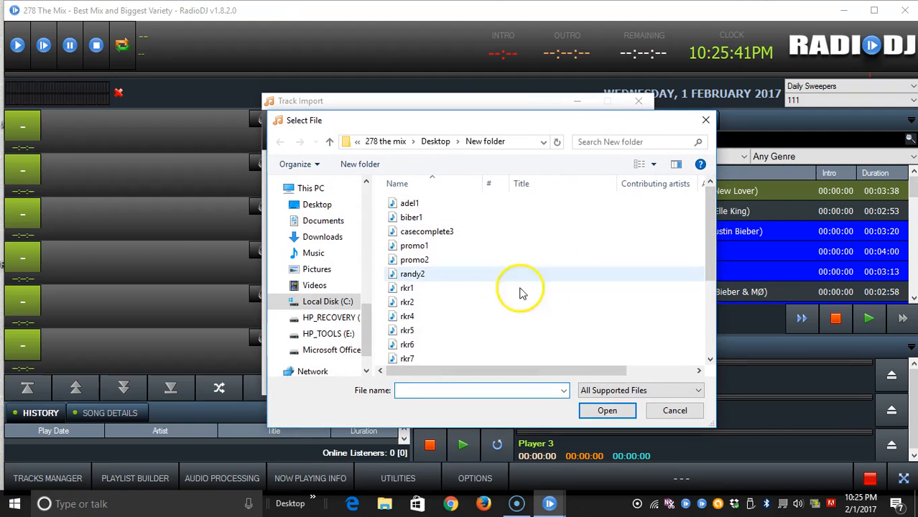
{"action": "left_click", "coordinate": [410, 204]}
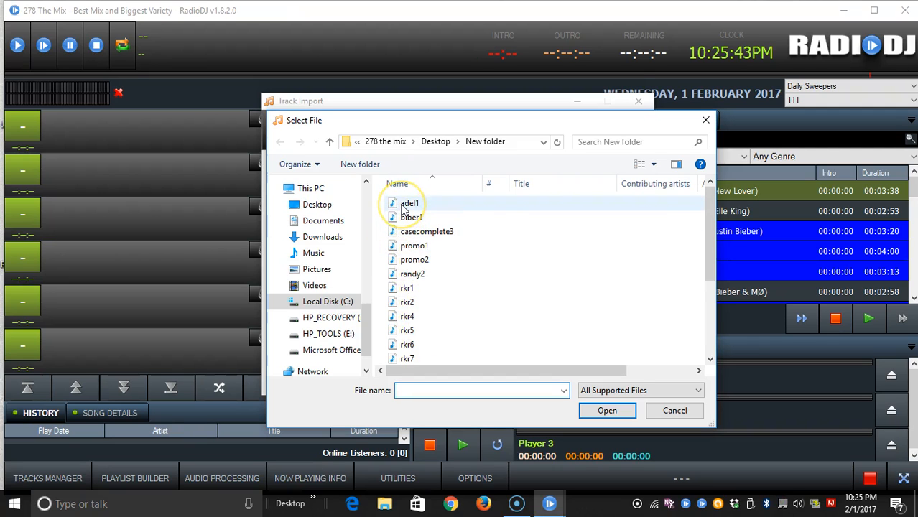
{"action": "double_click", "coordinate": [410, 204]}
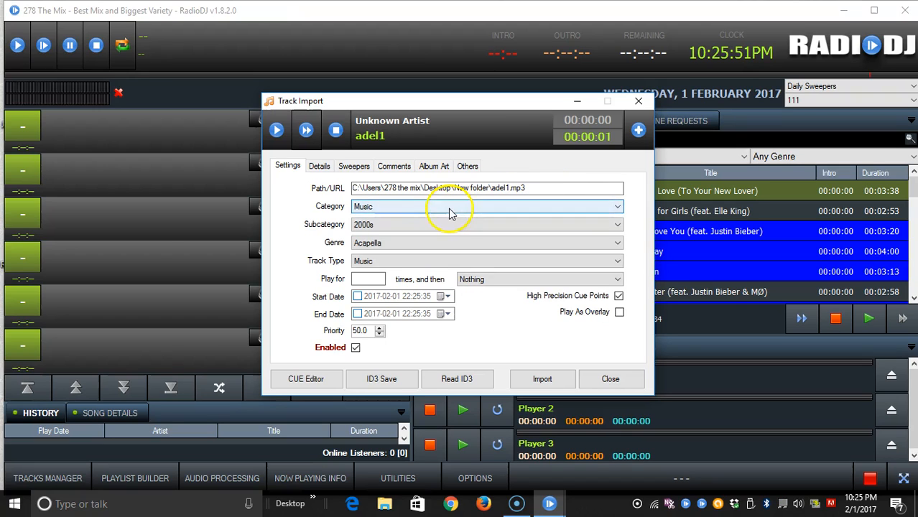
- Import adel1 as a Sweepers / Daily Sweepers track of type Sweeper that plays as an overlay
{"action": "left_click", "coordinate": [487, 207]}
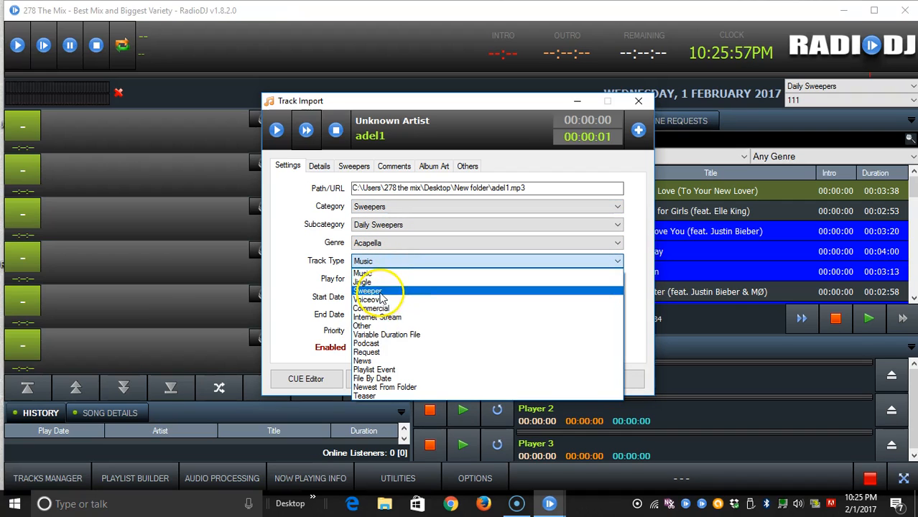
{"action": "left_click", "coordinate": [368, 290]}
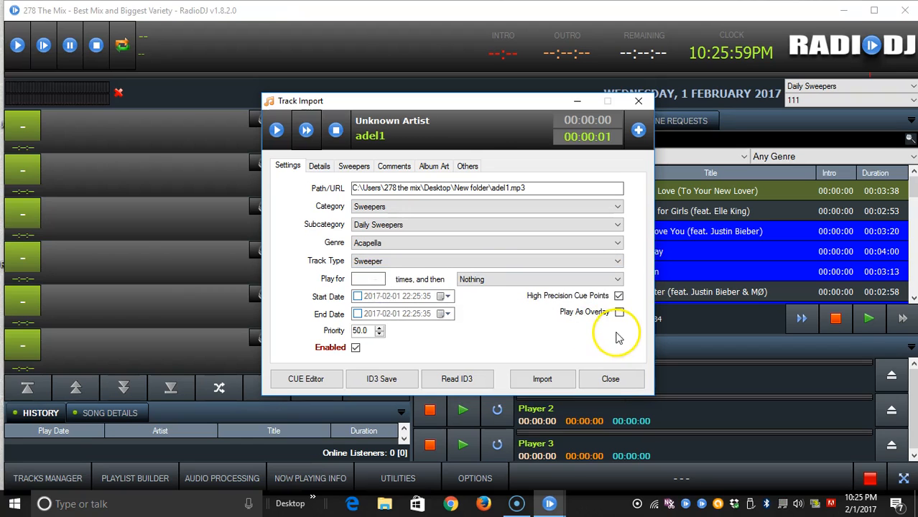
{"action": "left_click", "coordinate": [619, 312]}
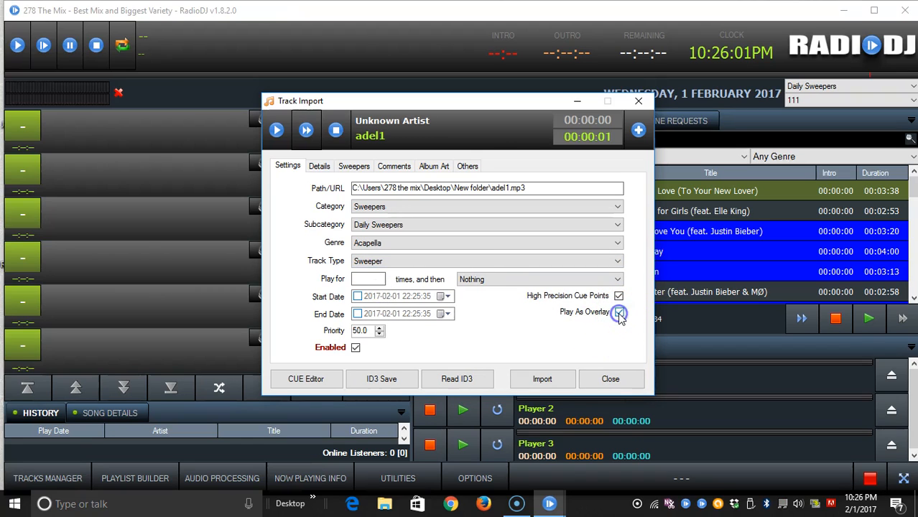
{"action": "left_click", "coordinate": [542, 379]}
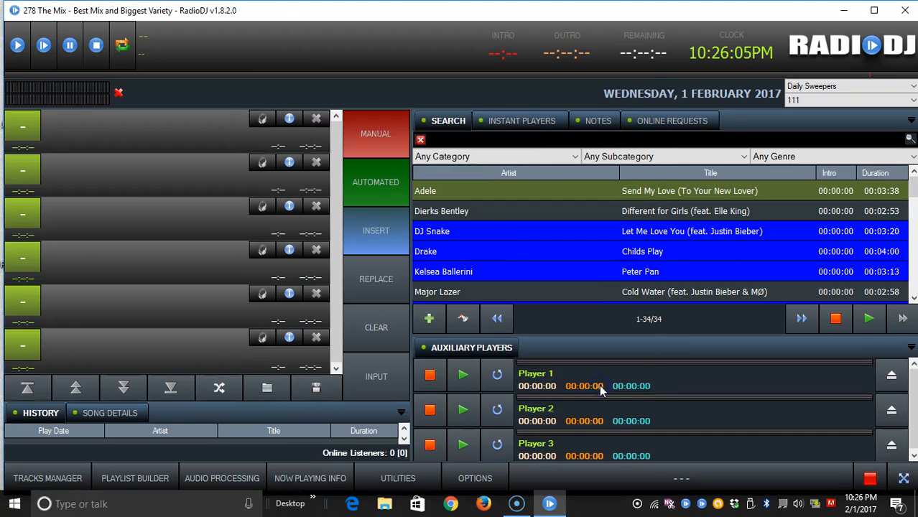
{"action": "mouse_move", "coordinate": [503, 161]}
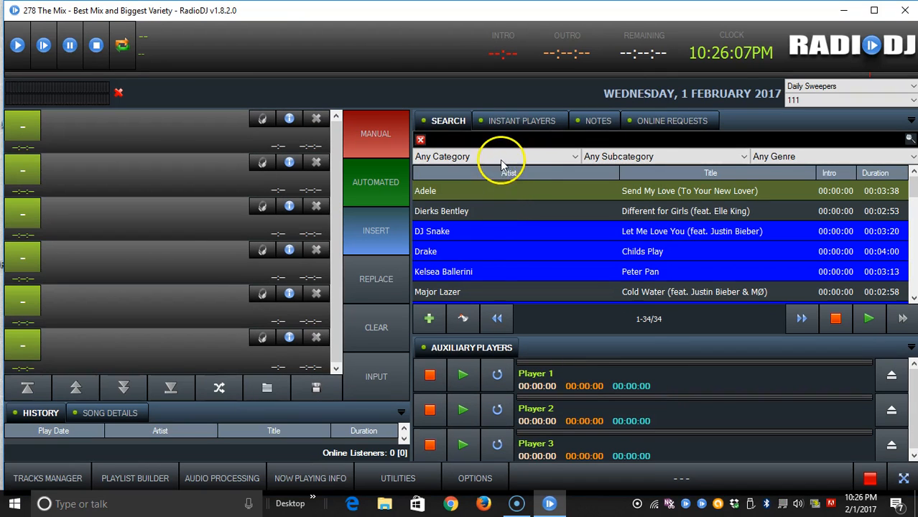
{"action": "left_click", "coordinate": [495, 155]}
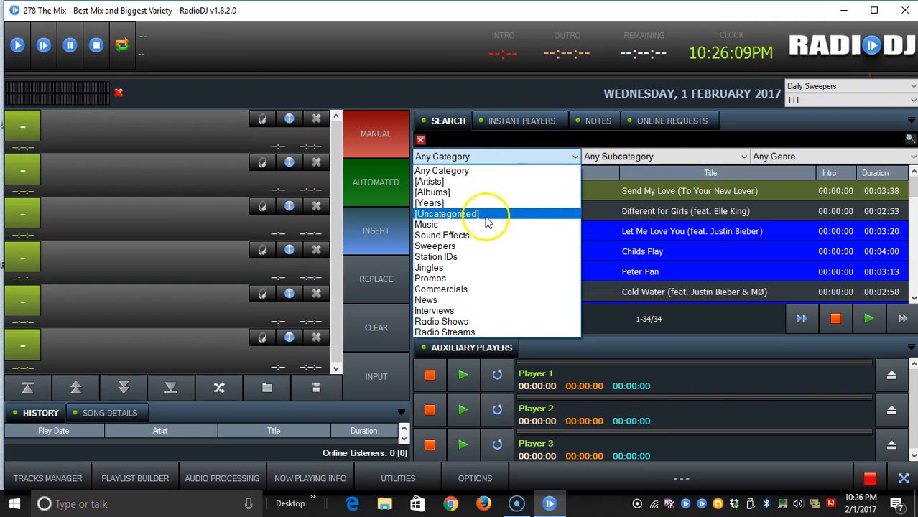
{"action": "left_click", "coordinate": [434, 246]}
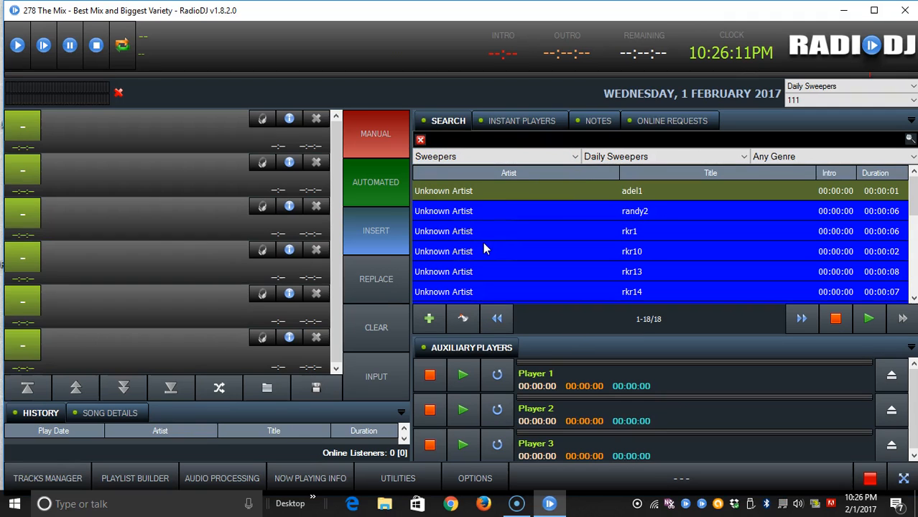
{"action": "mouse_move", "coordinate": [687, 217]}
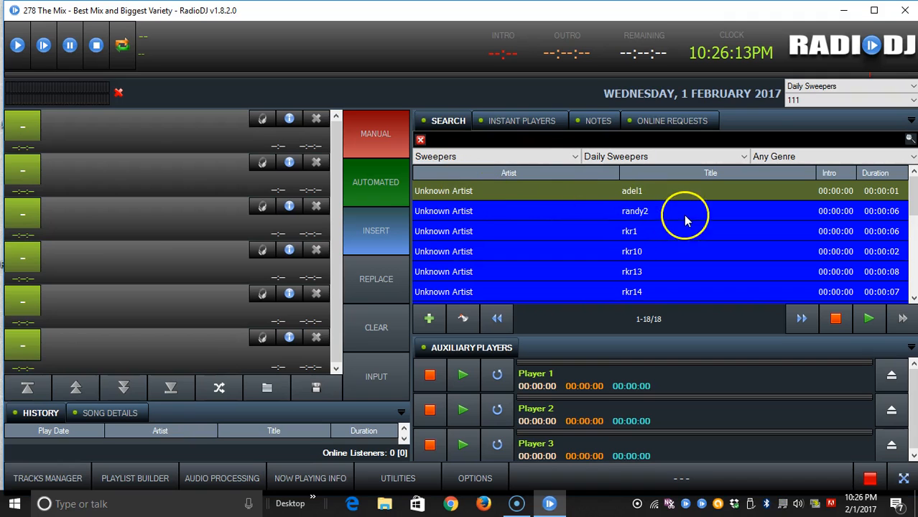
{"action": "mouse_move", "coordinate": [499, 167]}
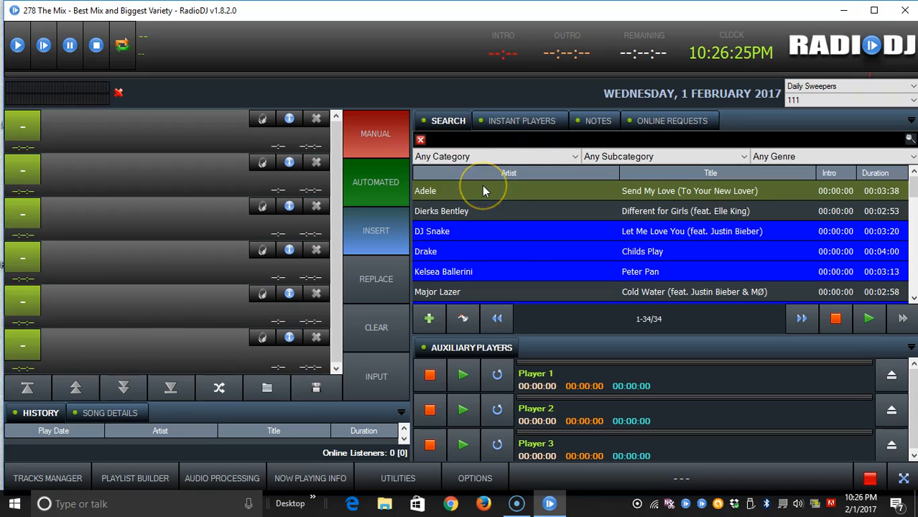
- Bring up the sweeper assignments for Adele's Send My Love
{"action": "right_click", "coordinate": [486, 190]}
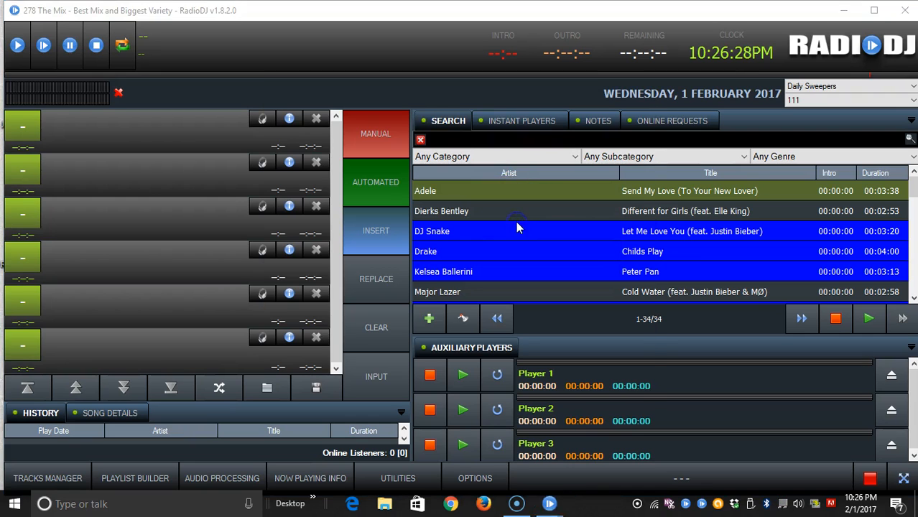
{"action": "double_click", "coordinate": [425, 190]}
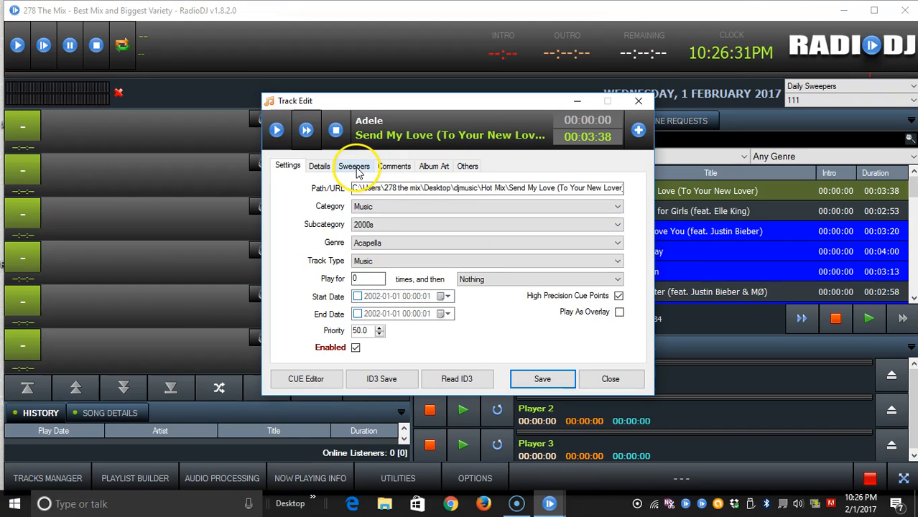
{"action": "left_click", "coordinate": [353, 167]}
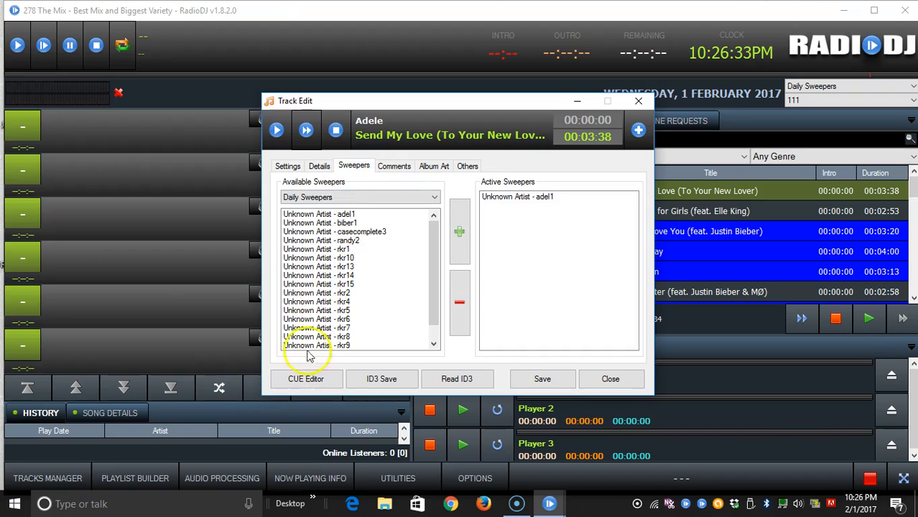
{"action": "mouse_move", "coordinate": [333, 371]}
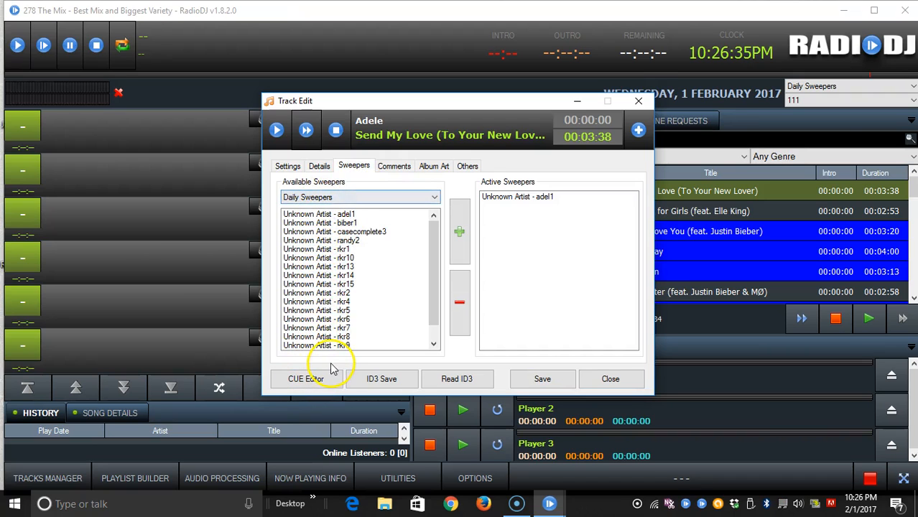
{"action": "mouse_move", "coordinate": [319, 328]}
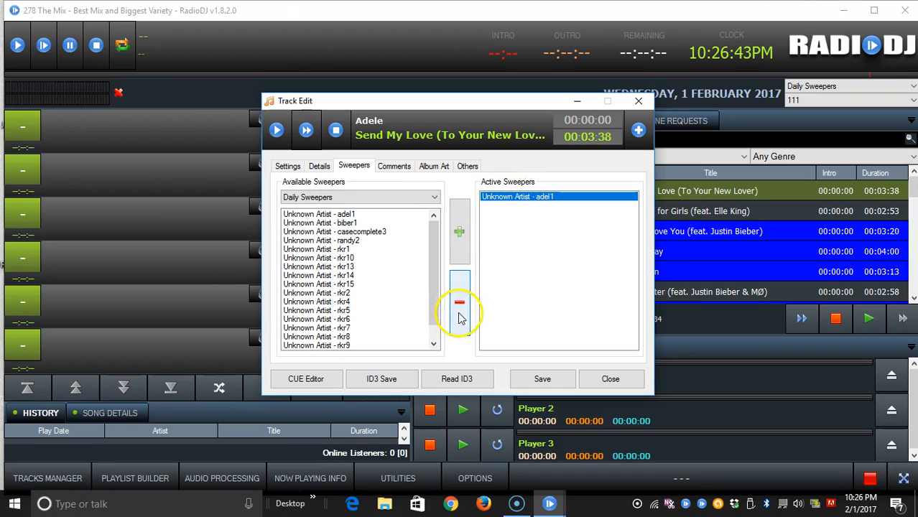
- Make adel1 the song's active sweeper and save the track
{"action": "left_click", "coordinate": [460, 301]}
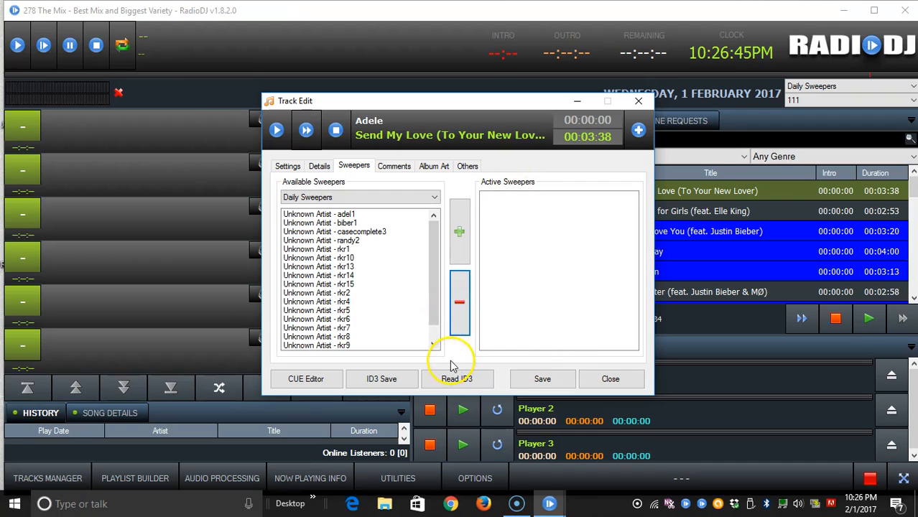
{"action": "mouse_move", "coordinate": [322, 285]}
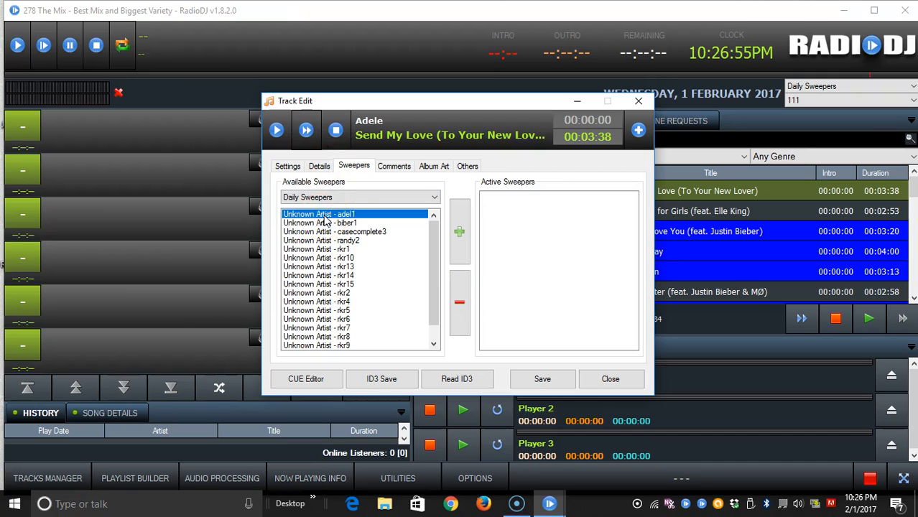
{"action": "left_click", "coordinate": [459, 231]}
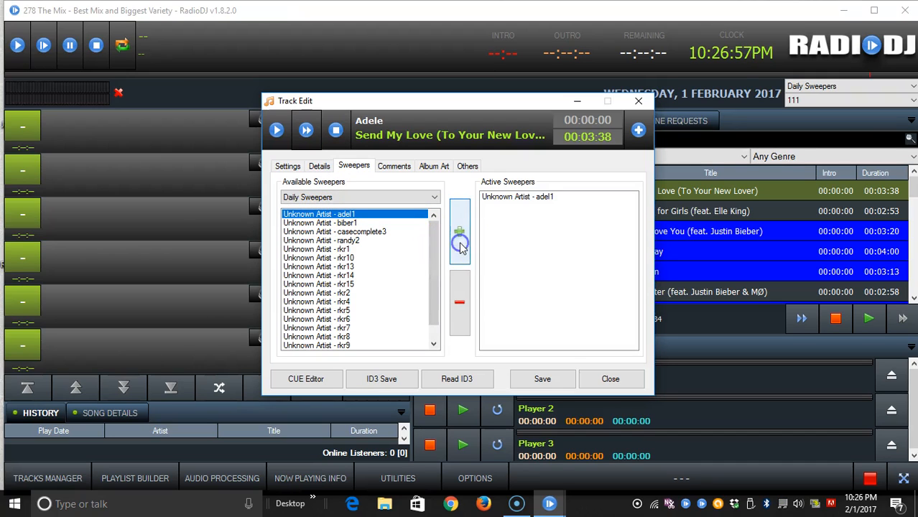
{"action": "left_click", "coordinate": [609, 380]}
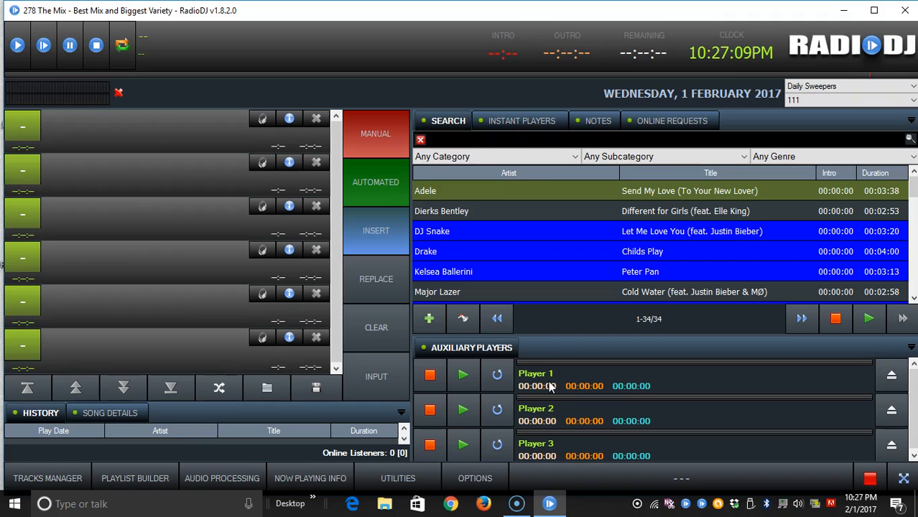
- Switch from Manual to AutoDJ so the playlist fills, queueing Send My Love with adel1
{"action": "left_click", "coordinate": [377, 135]}
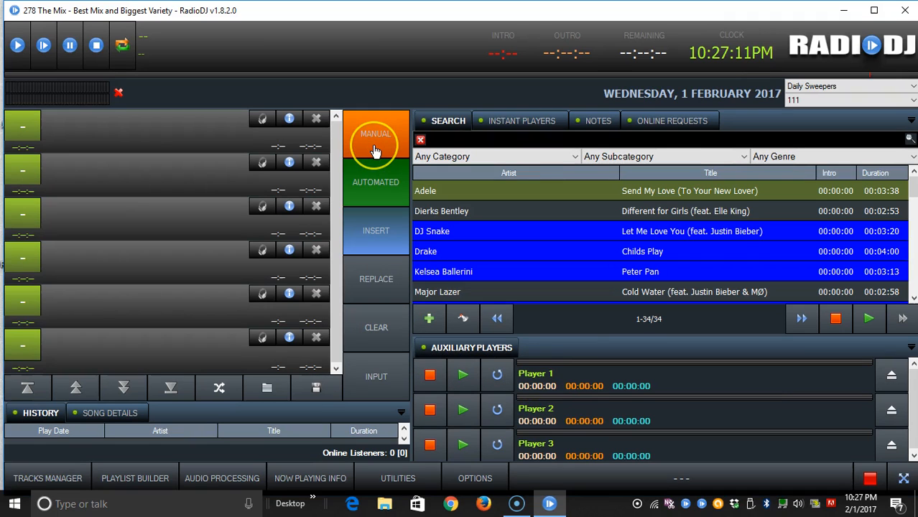
{"action": "left_click", "coordinate": [377, 136]}
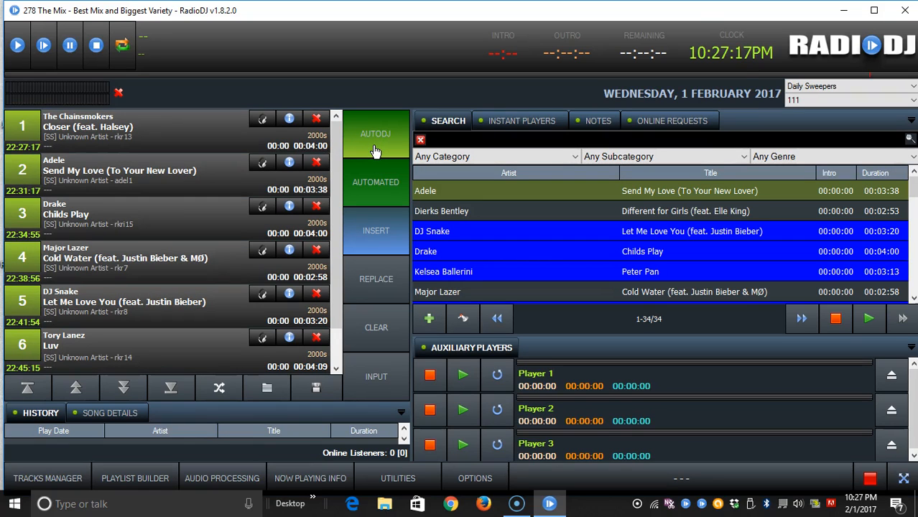
{"action": "mouse_move", "coordinate": [103, 120]}
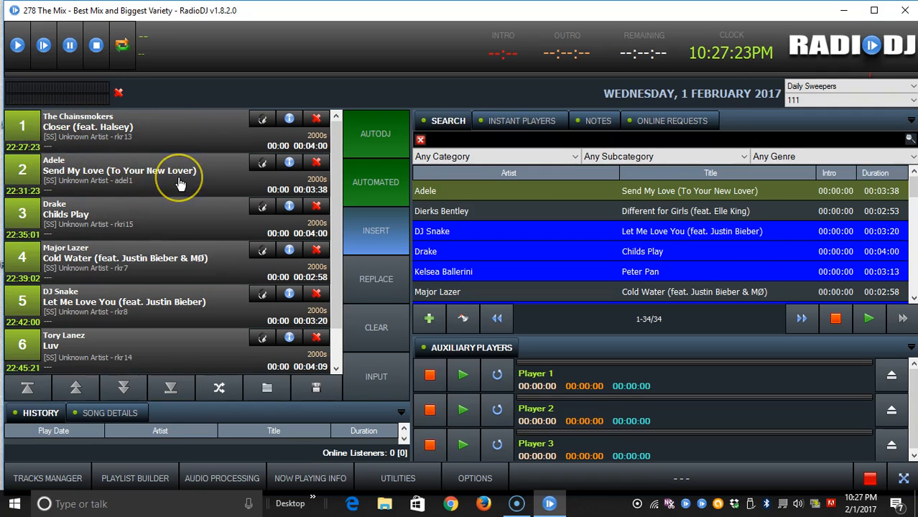
{"action": "mouse_move", "coordinate": [23, 127]}
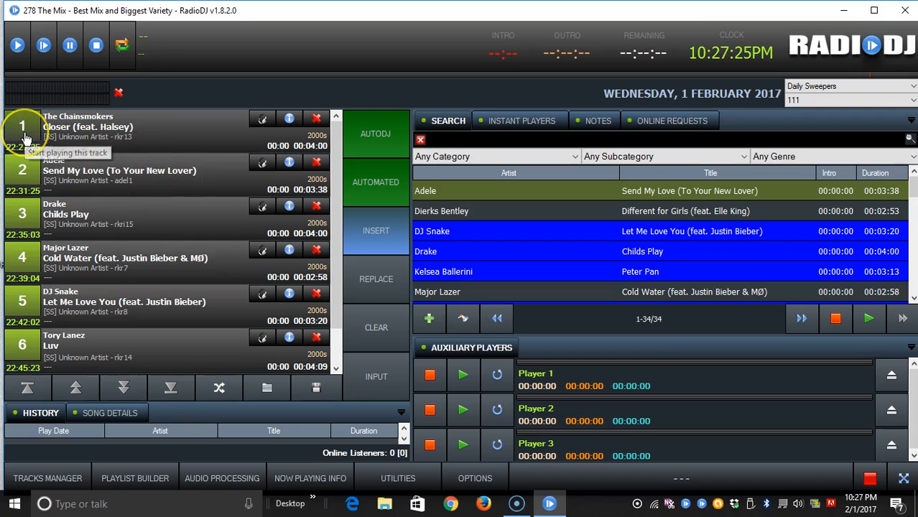
- Play from track 1 through Send My Love with adel1 overlaid, then stop playback
{"action": "left_click", "coordinate": [23, 126]}
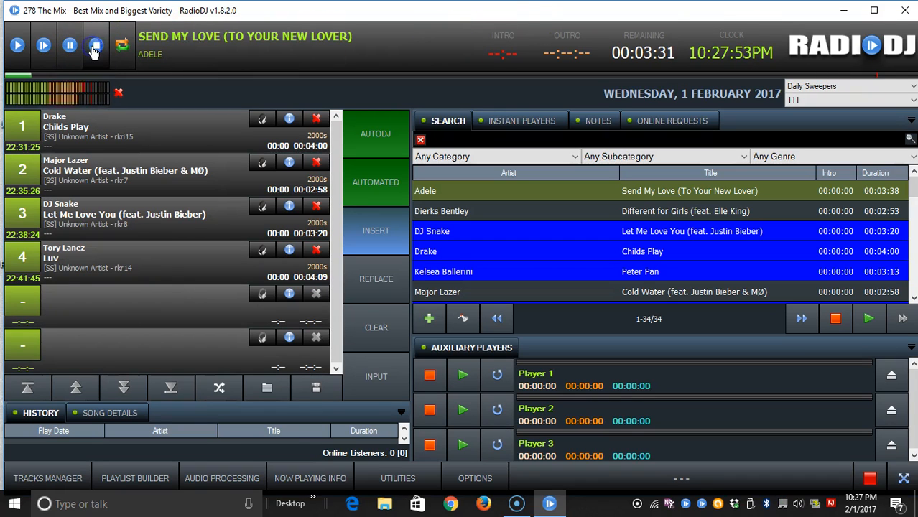
{"action": "left_click", "coordinate": [95, 44]}
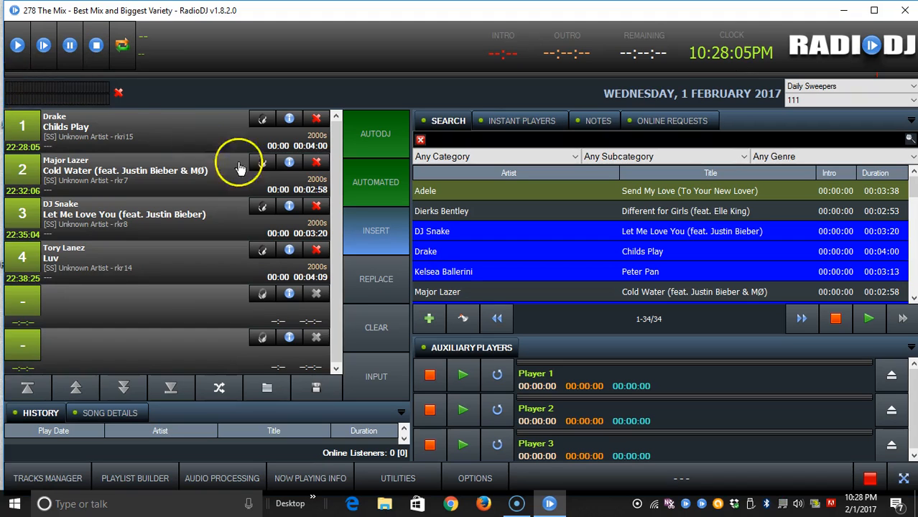
{"action": "mouse_move", "coordinate": [121, 319]}
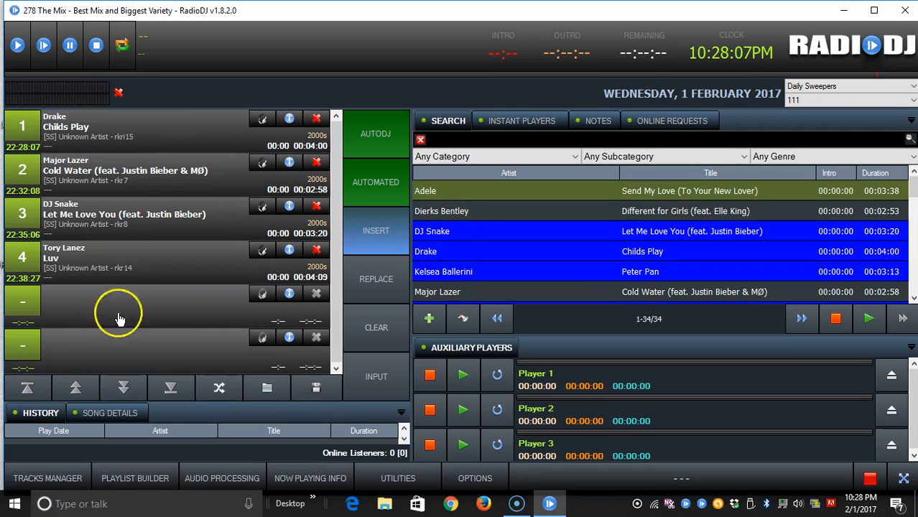